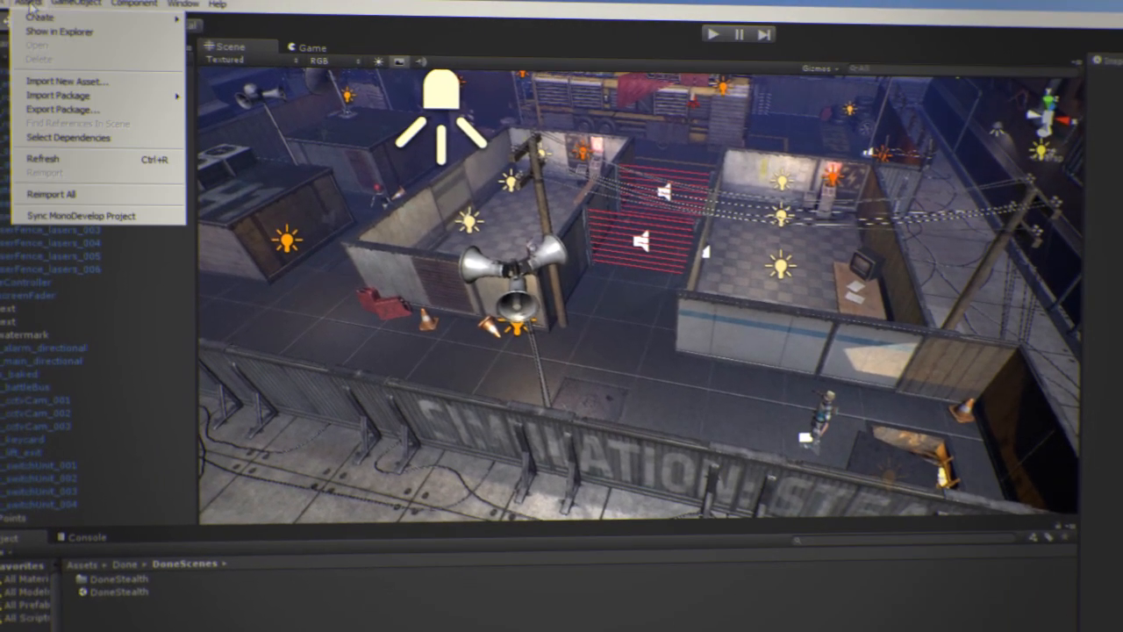
Add the Amplify Motion image effect component to the selected scene camera via Component > Image Effects.
left_click(58, 95)
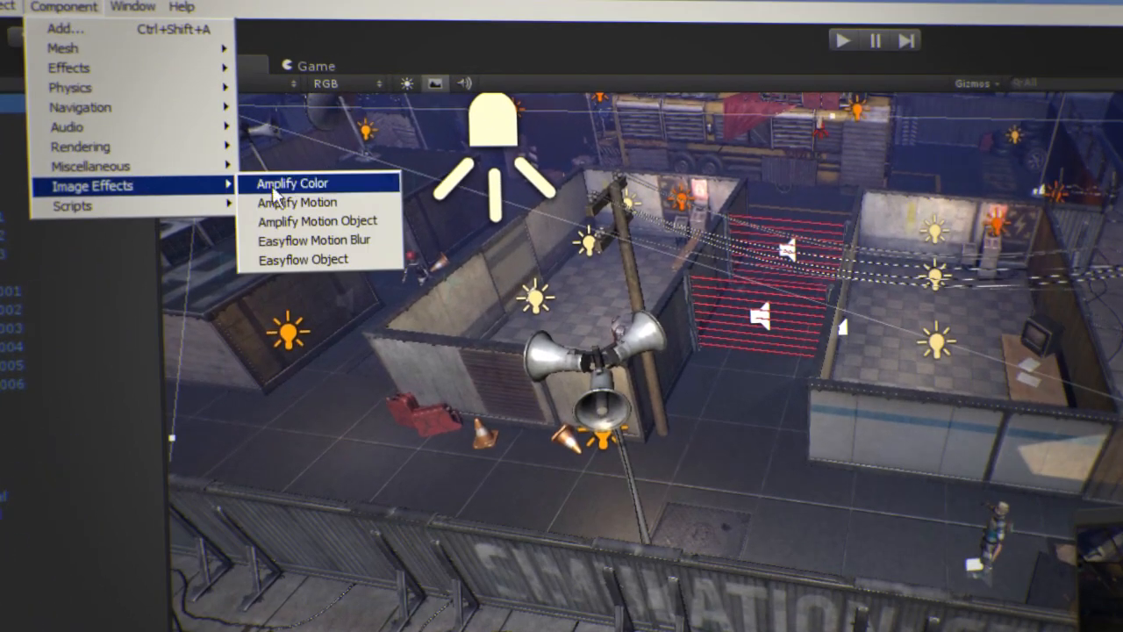
left_click(296, 202)
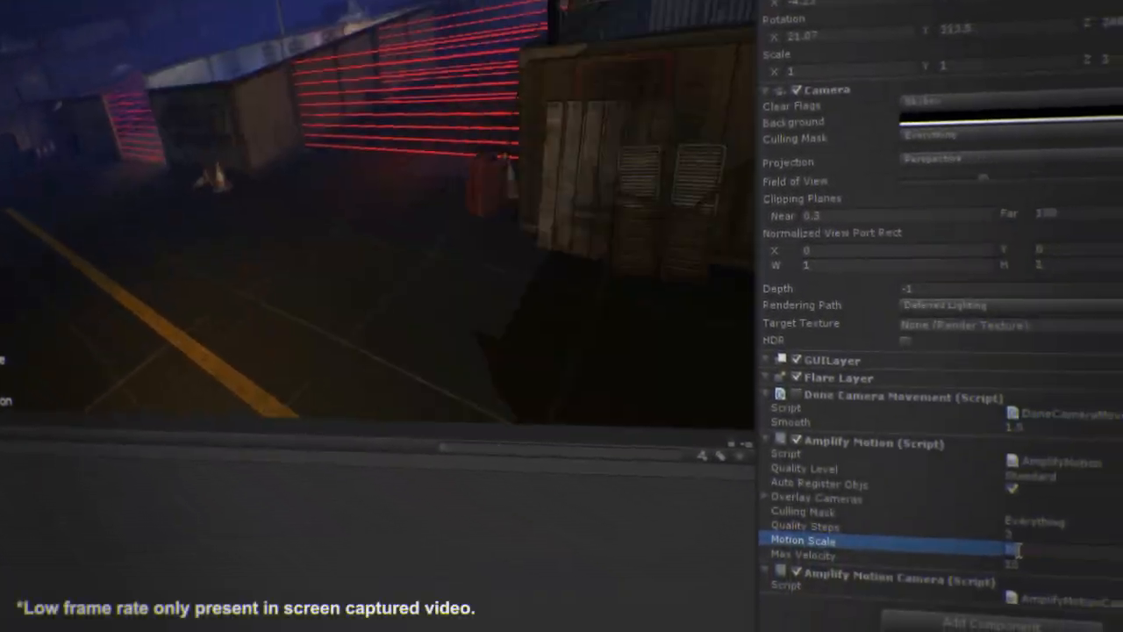